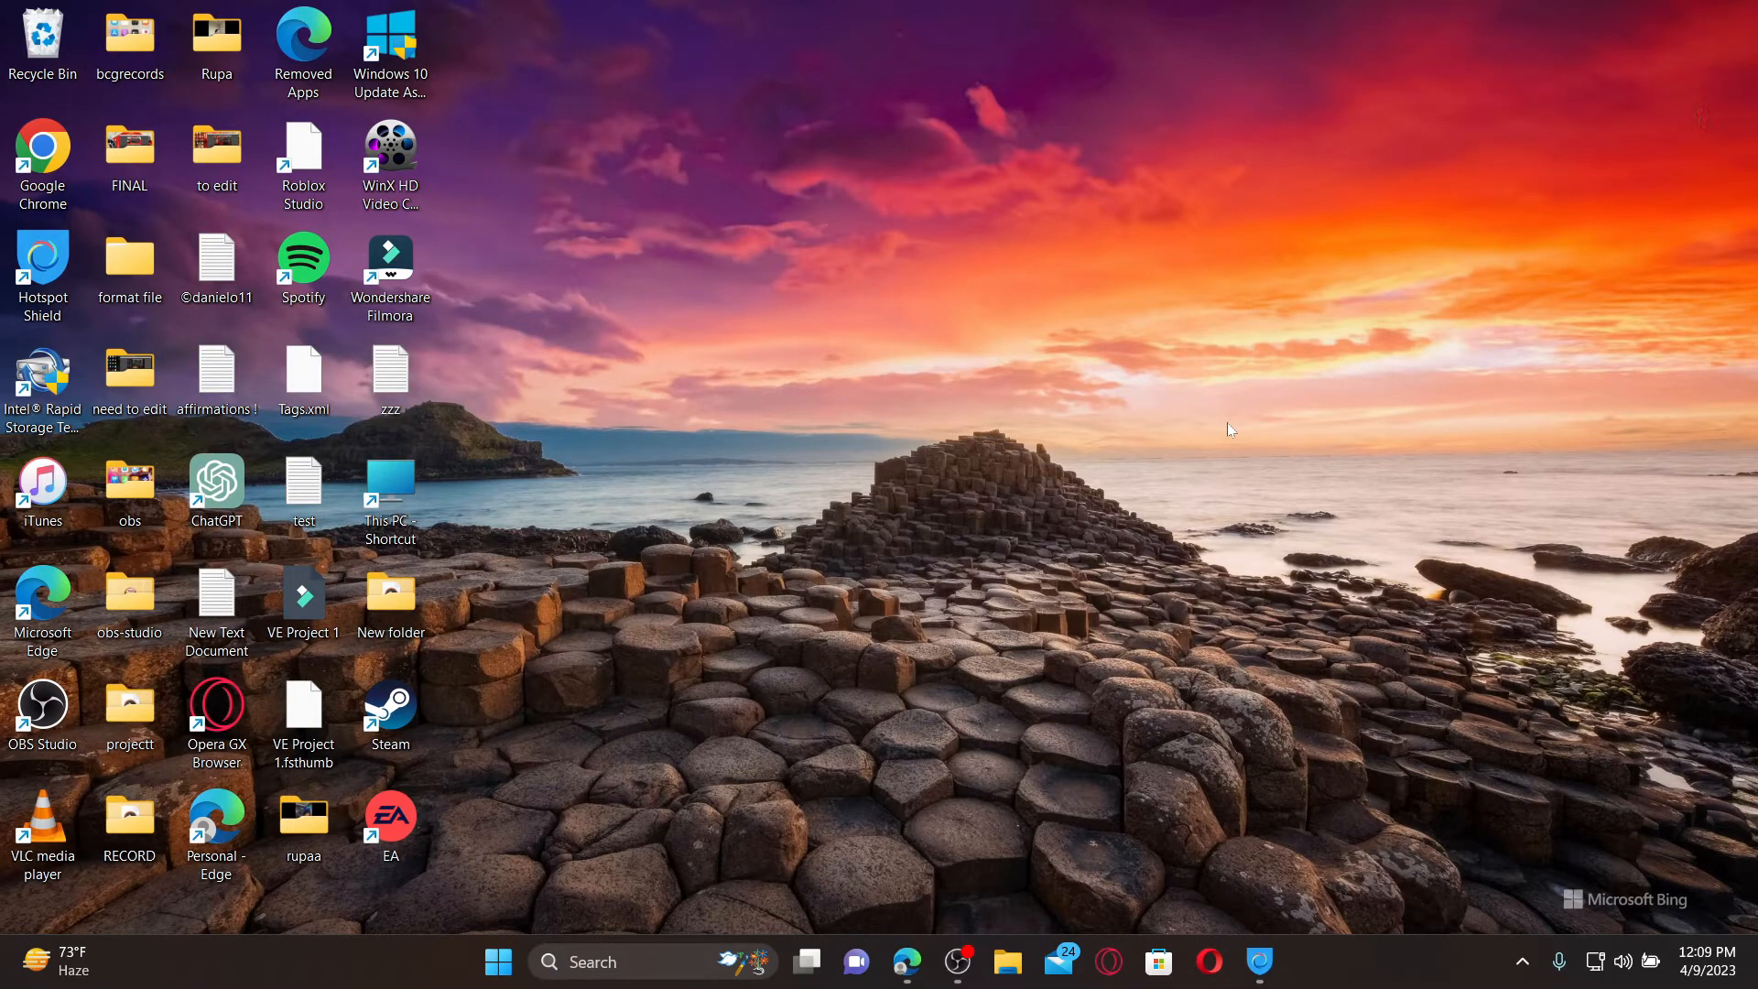
mouse_move(923, 796)
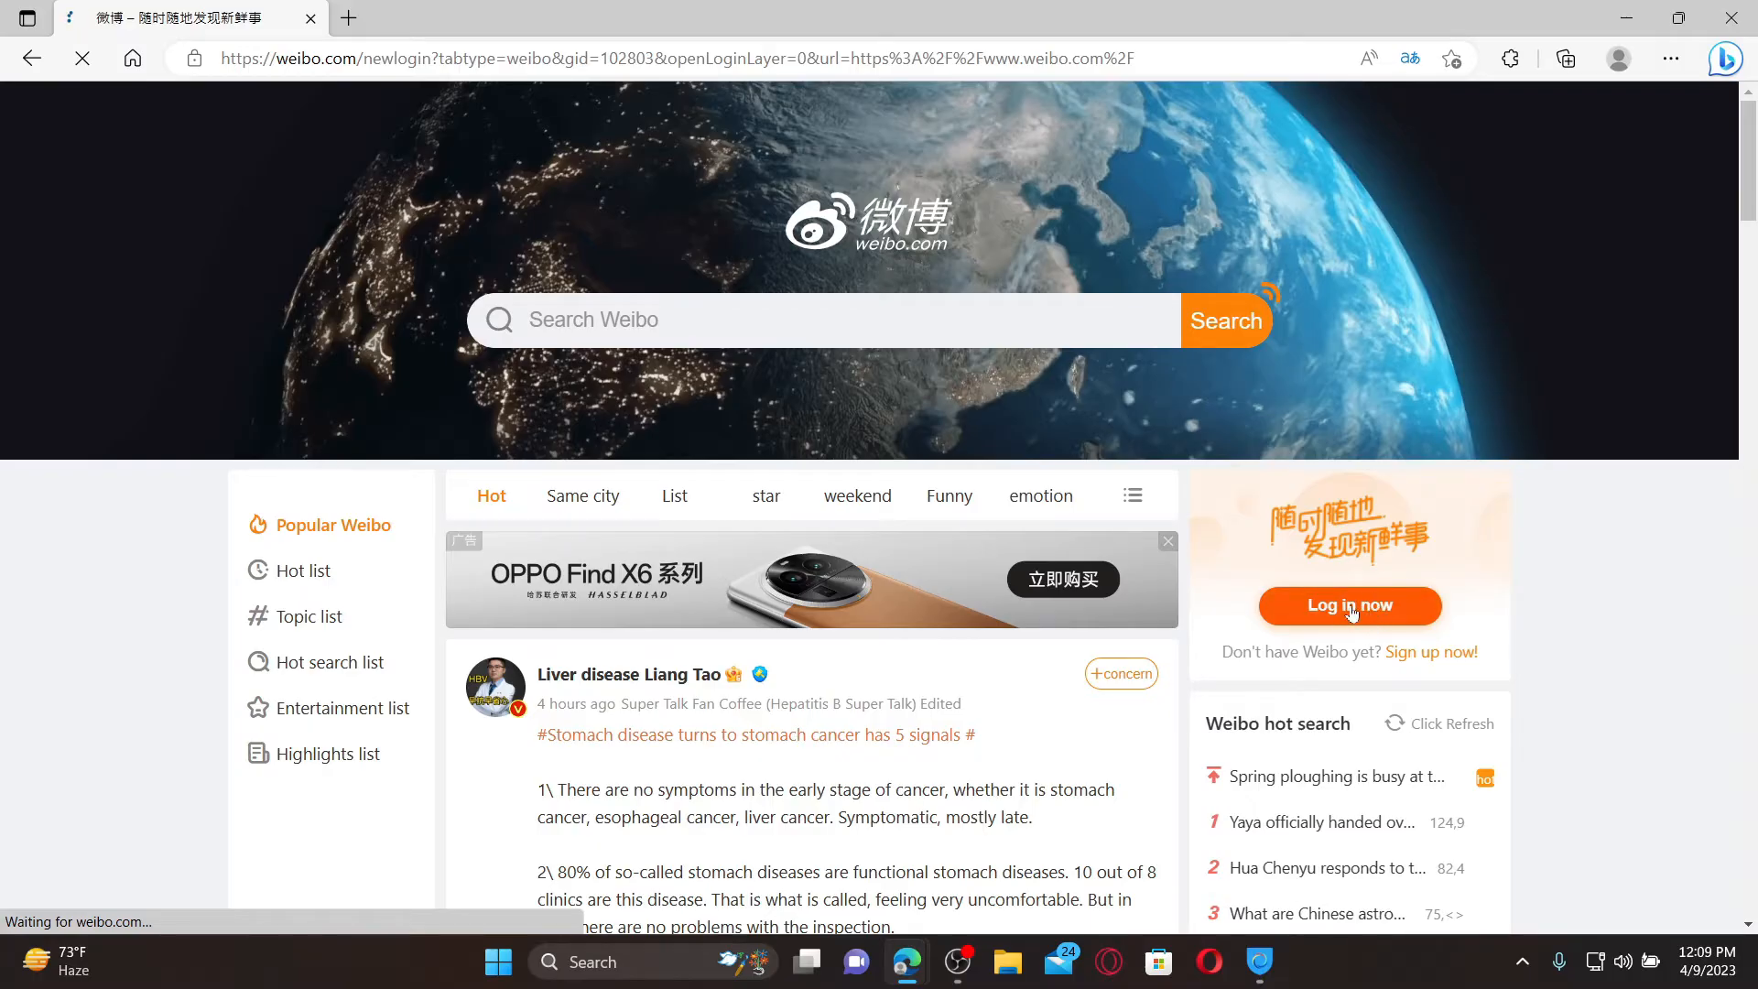
Step: Choose account login from the login options, then select Forgot password
click(1349, 605)
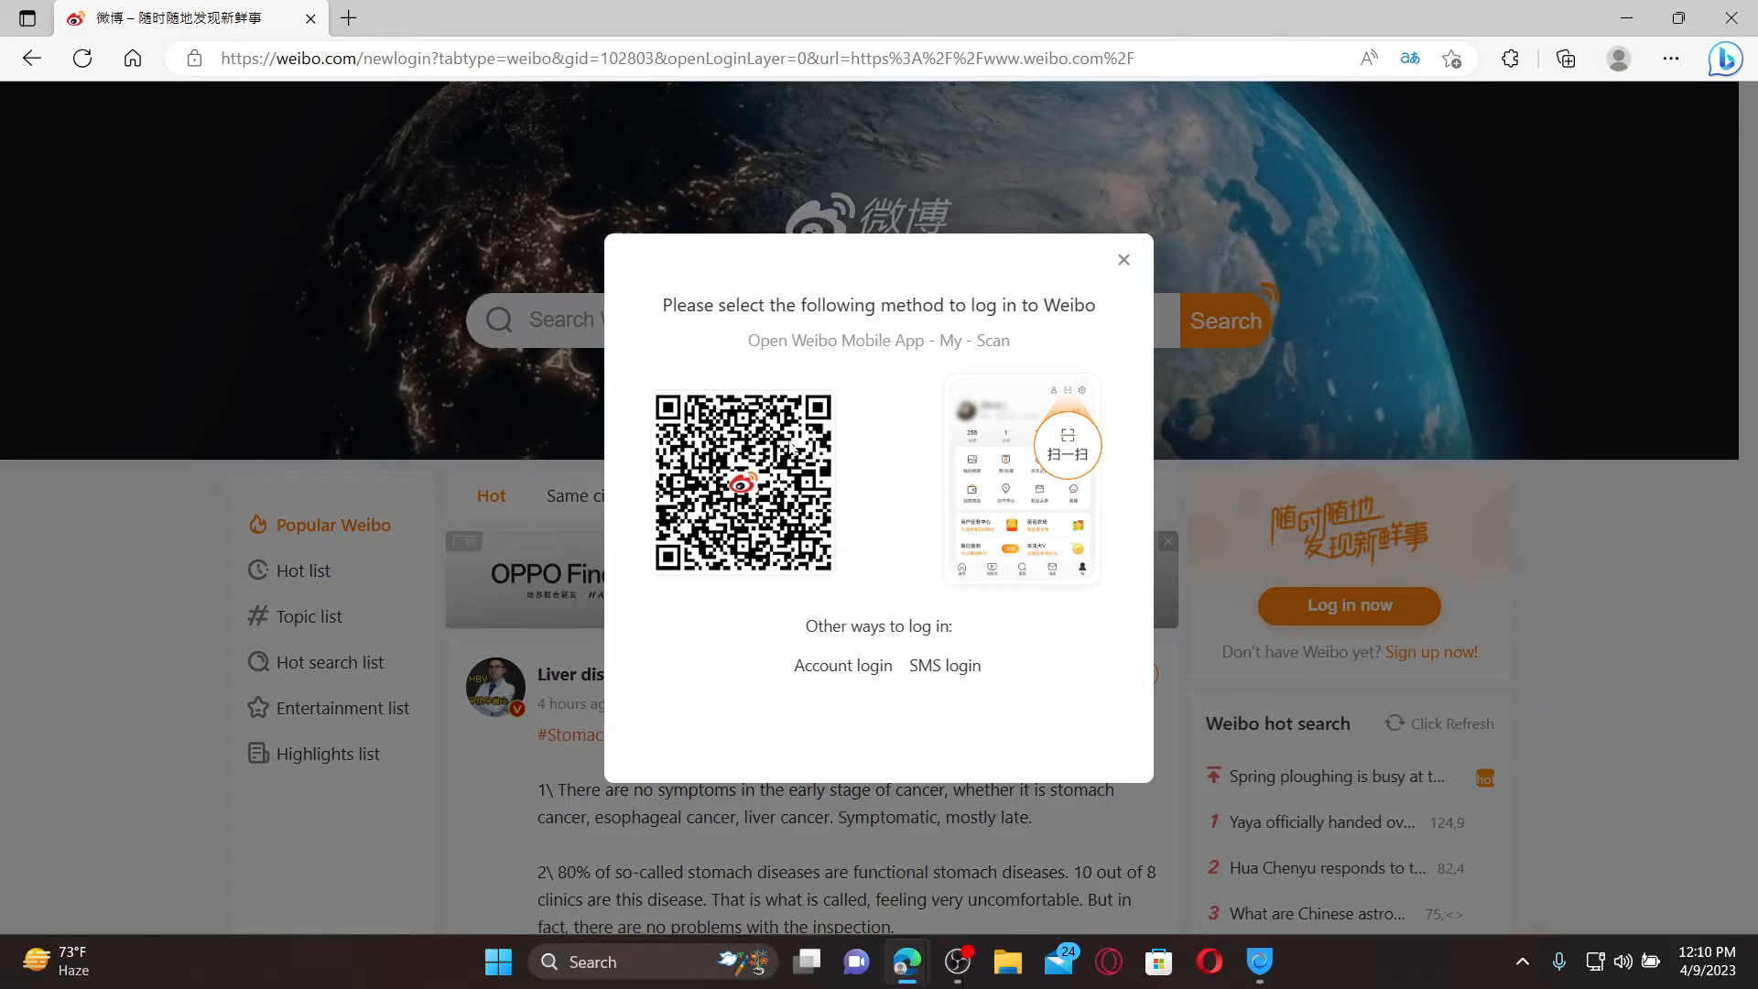
mouse_move(843, 664)
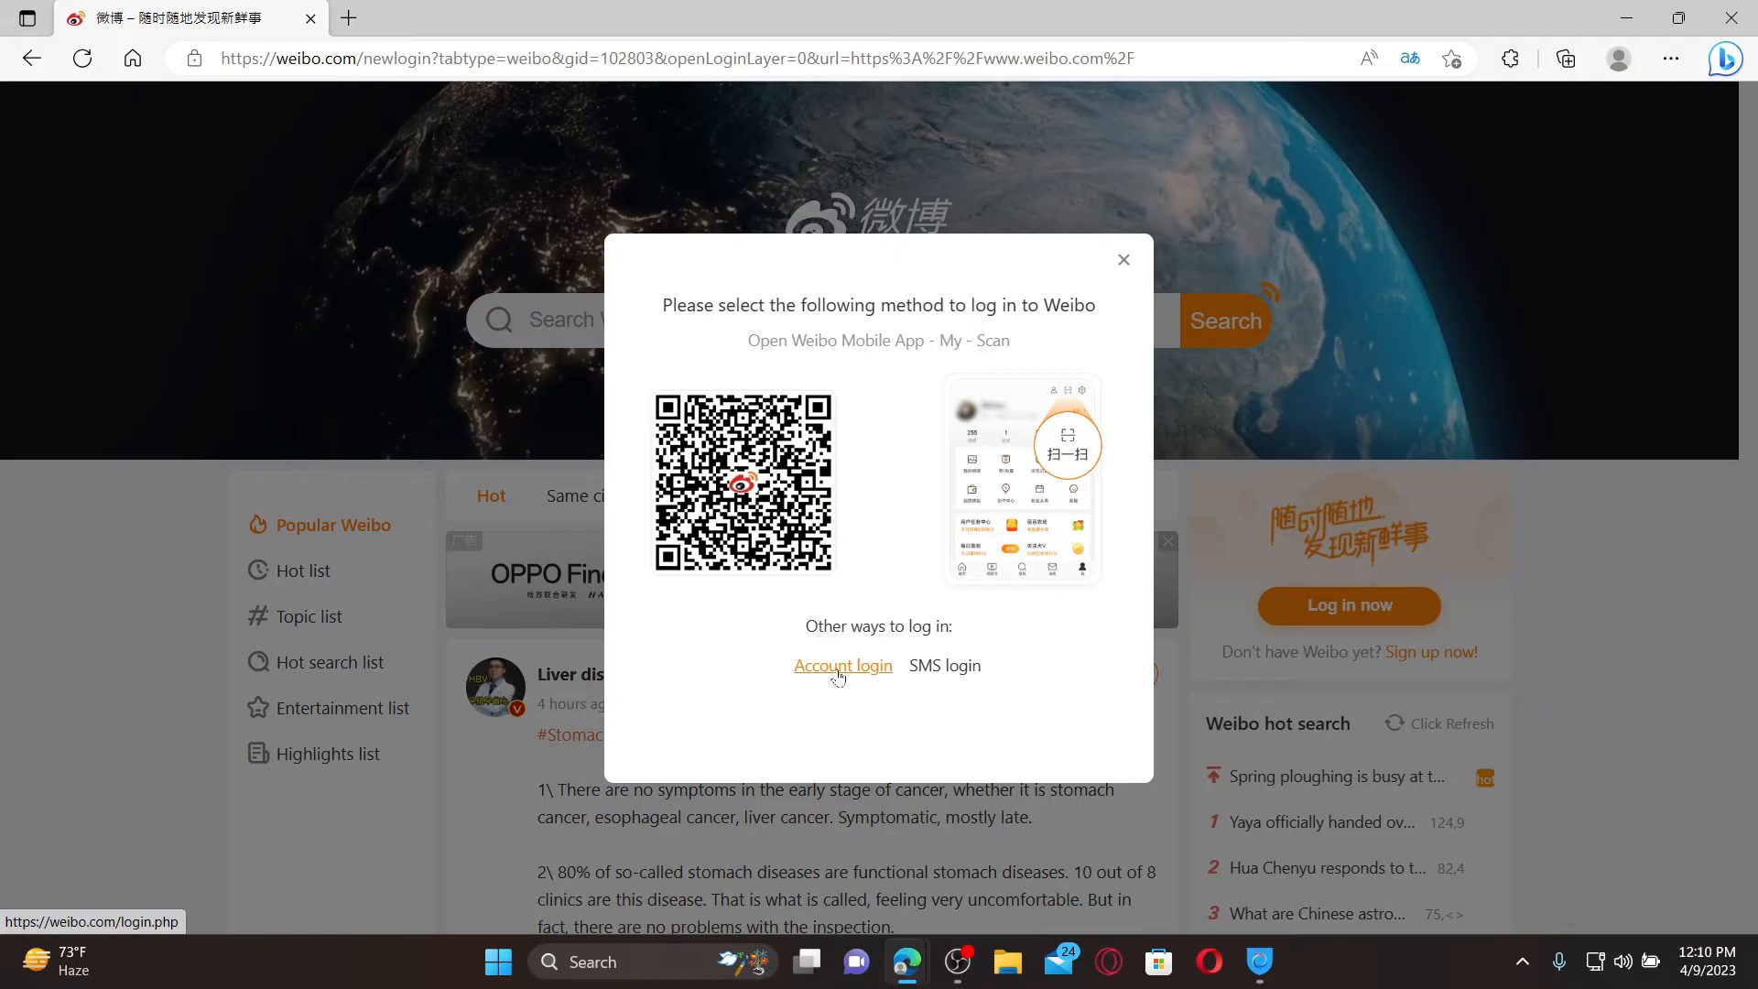
click(842, 665)
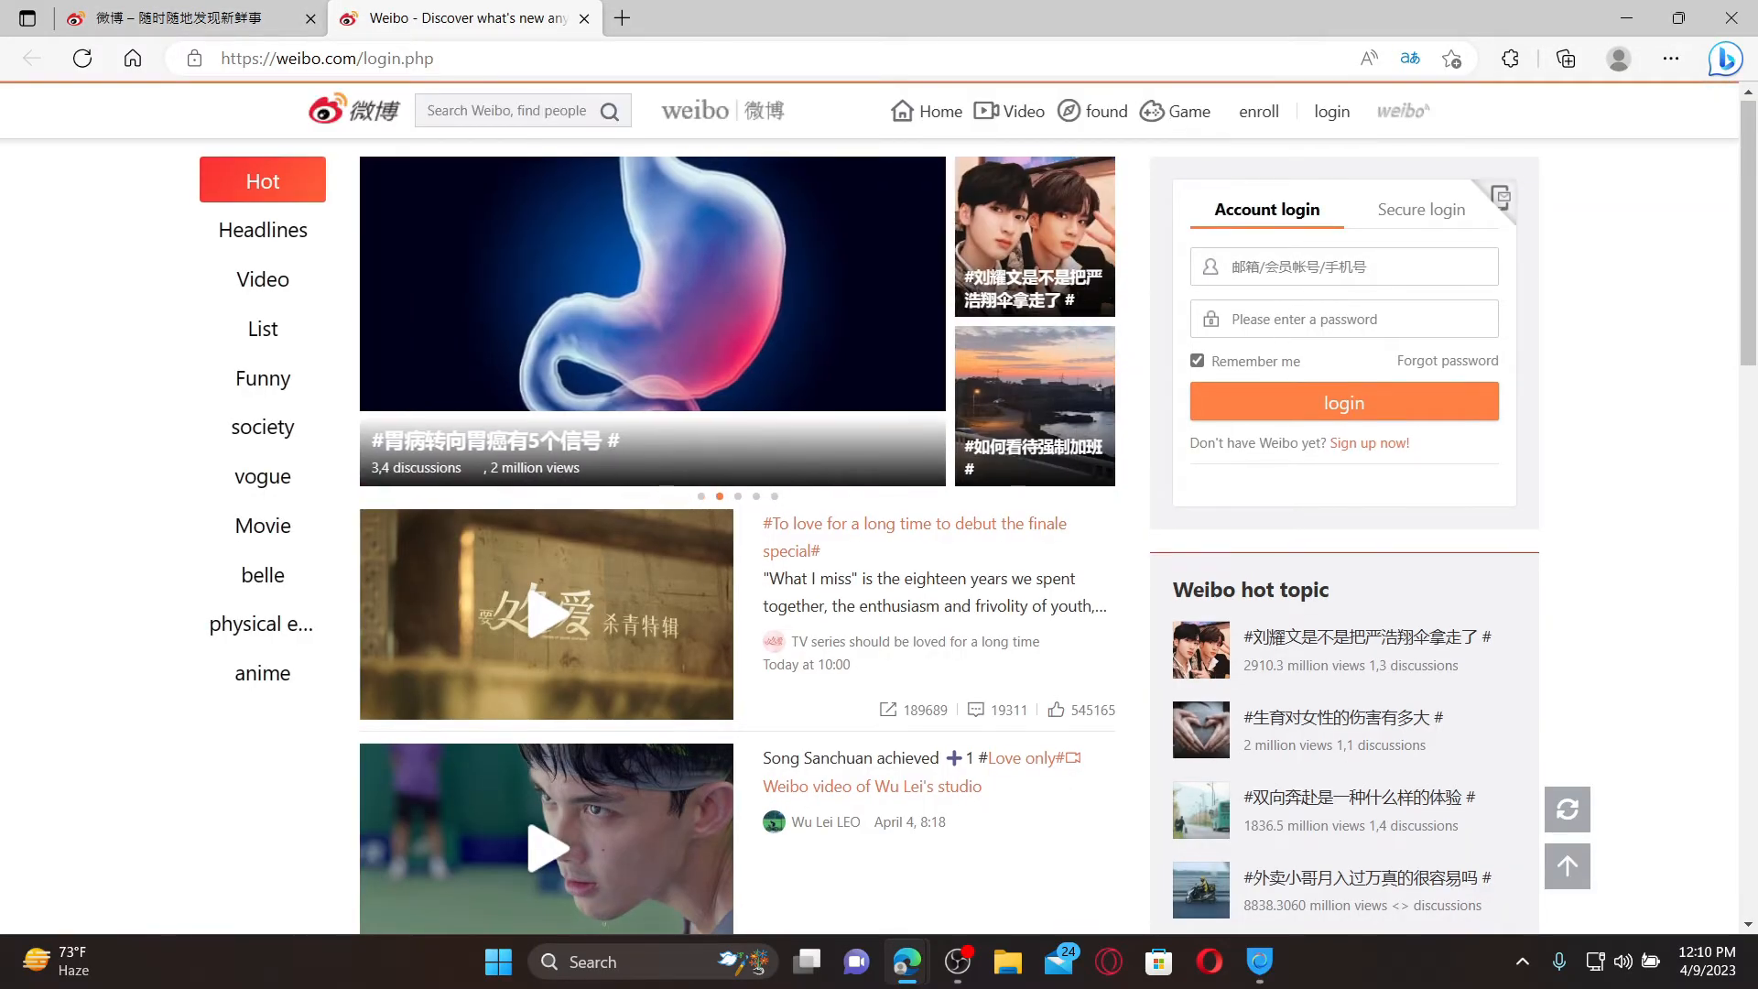
mouse_move(1435, 368)
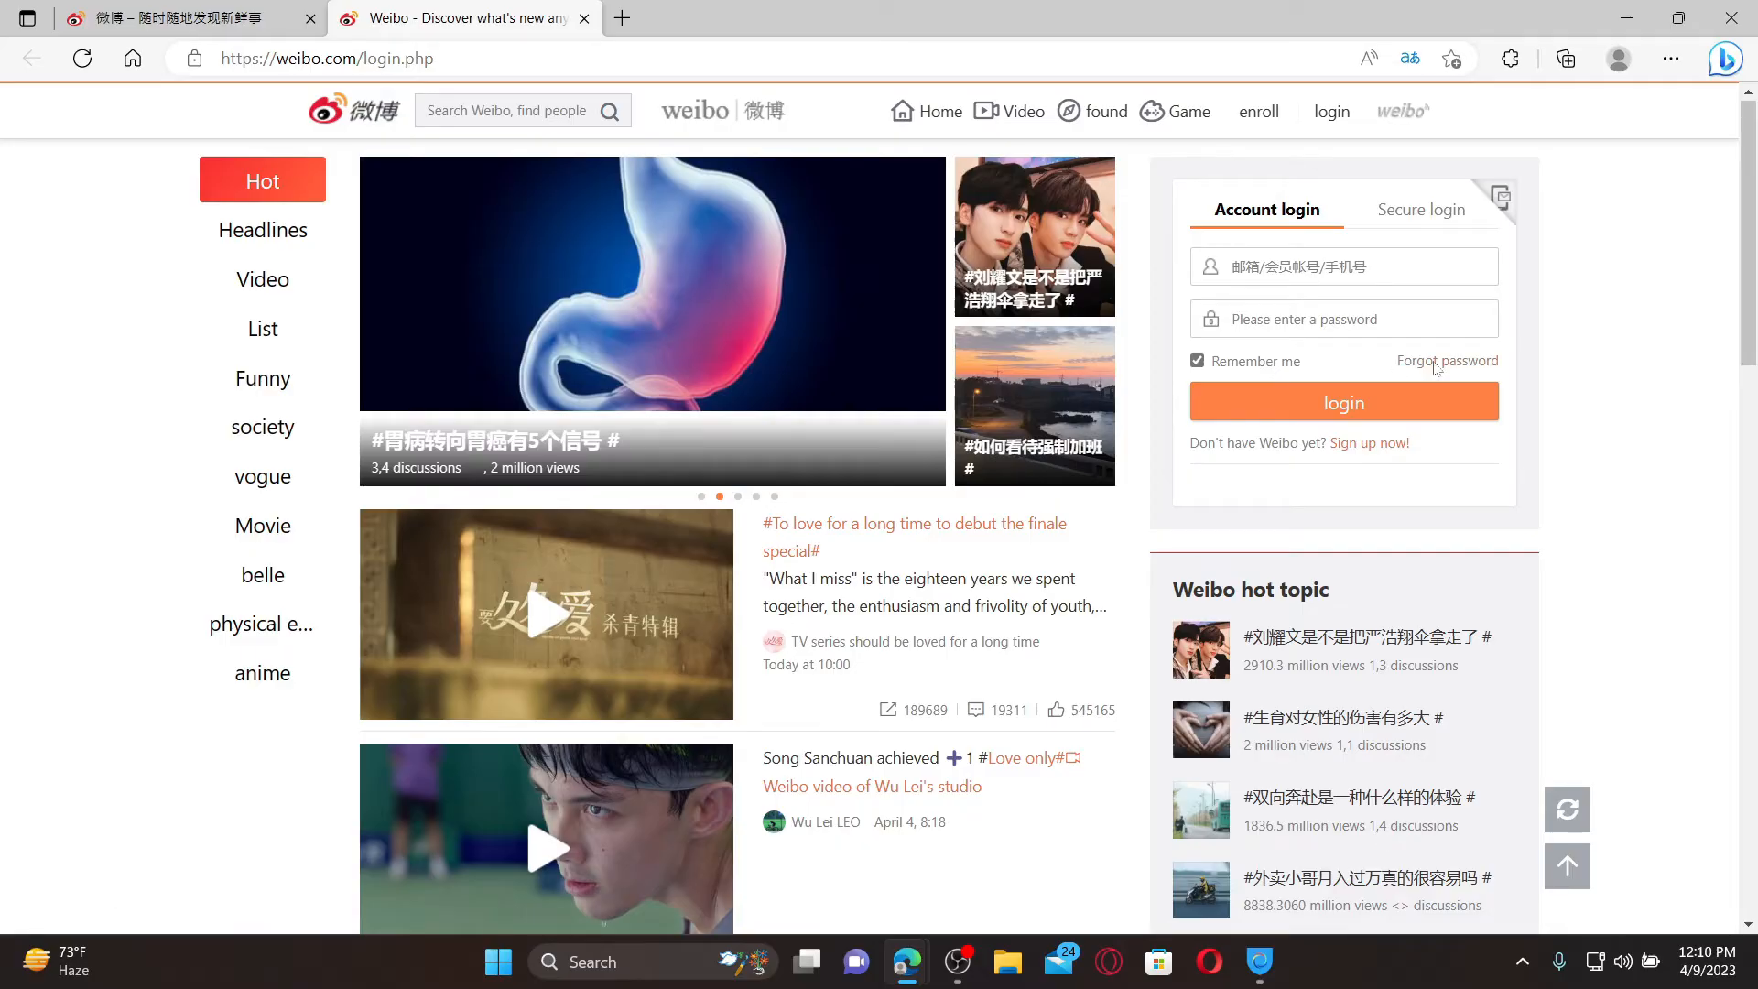
click(1448, 360)
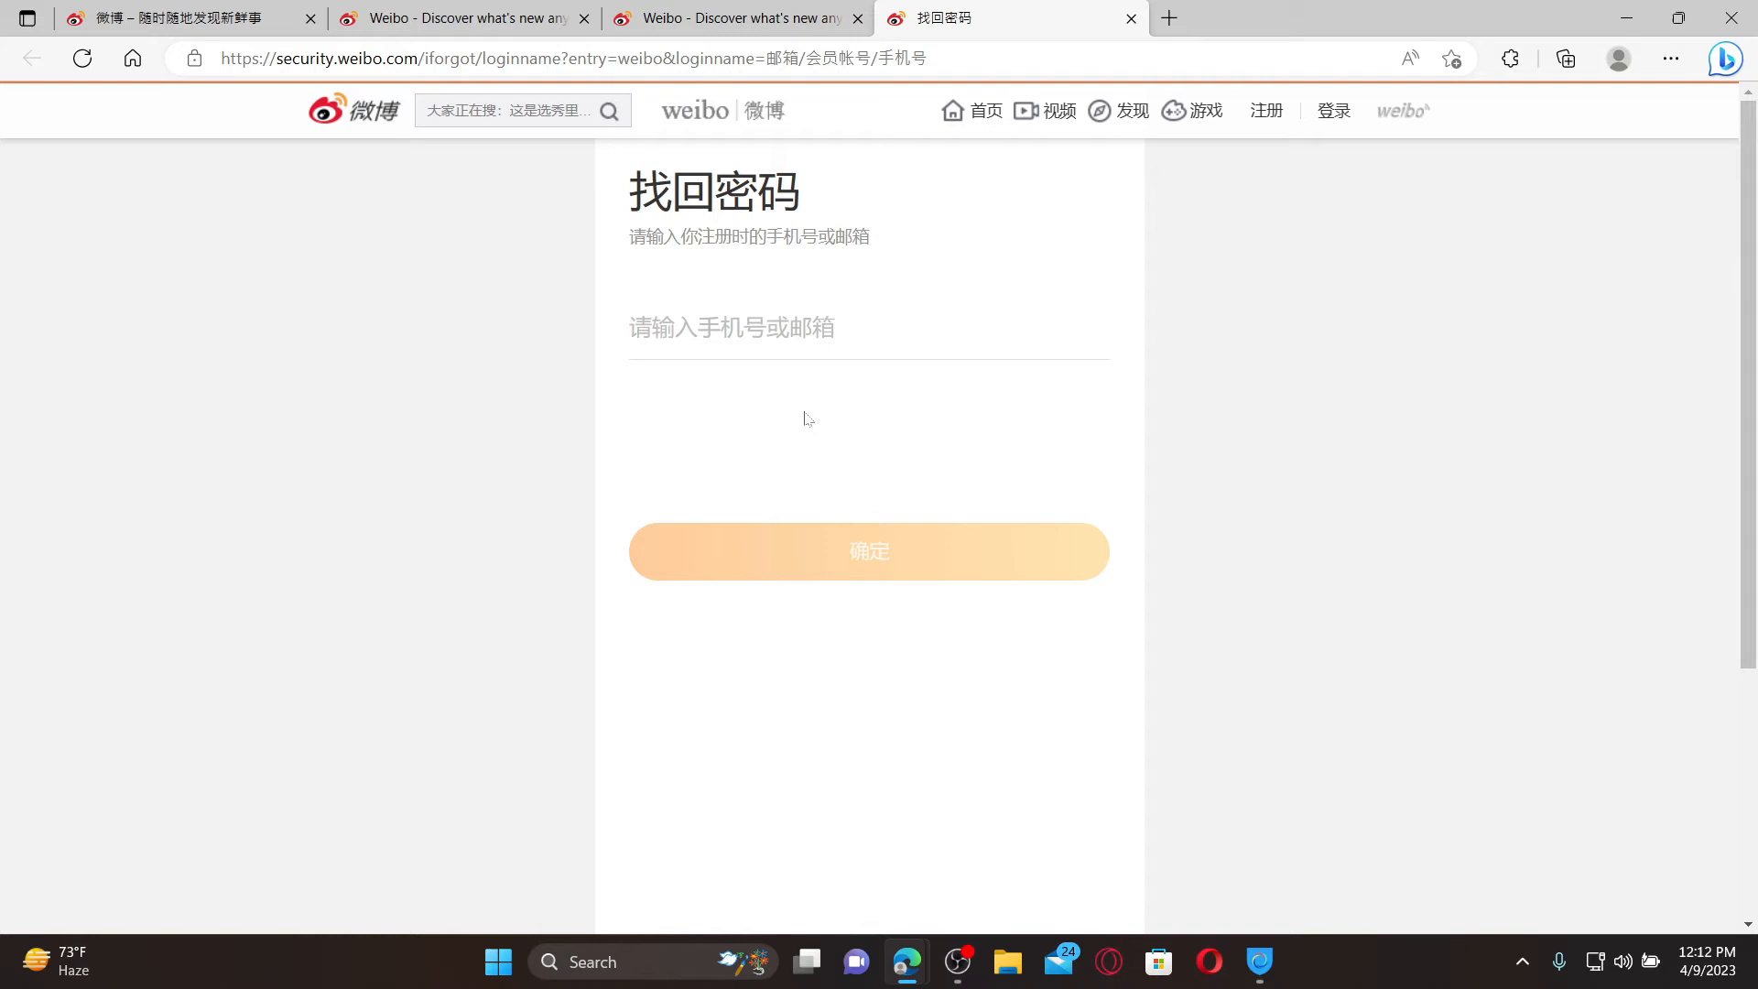
mouse_move(698, 356)
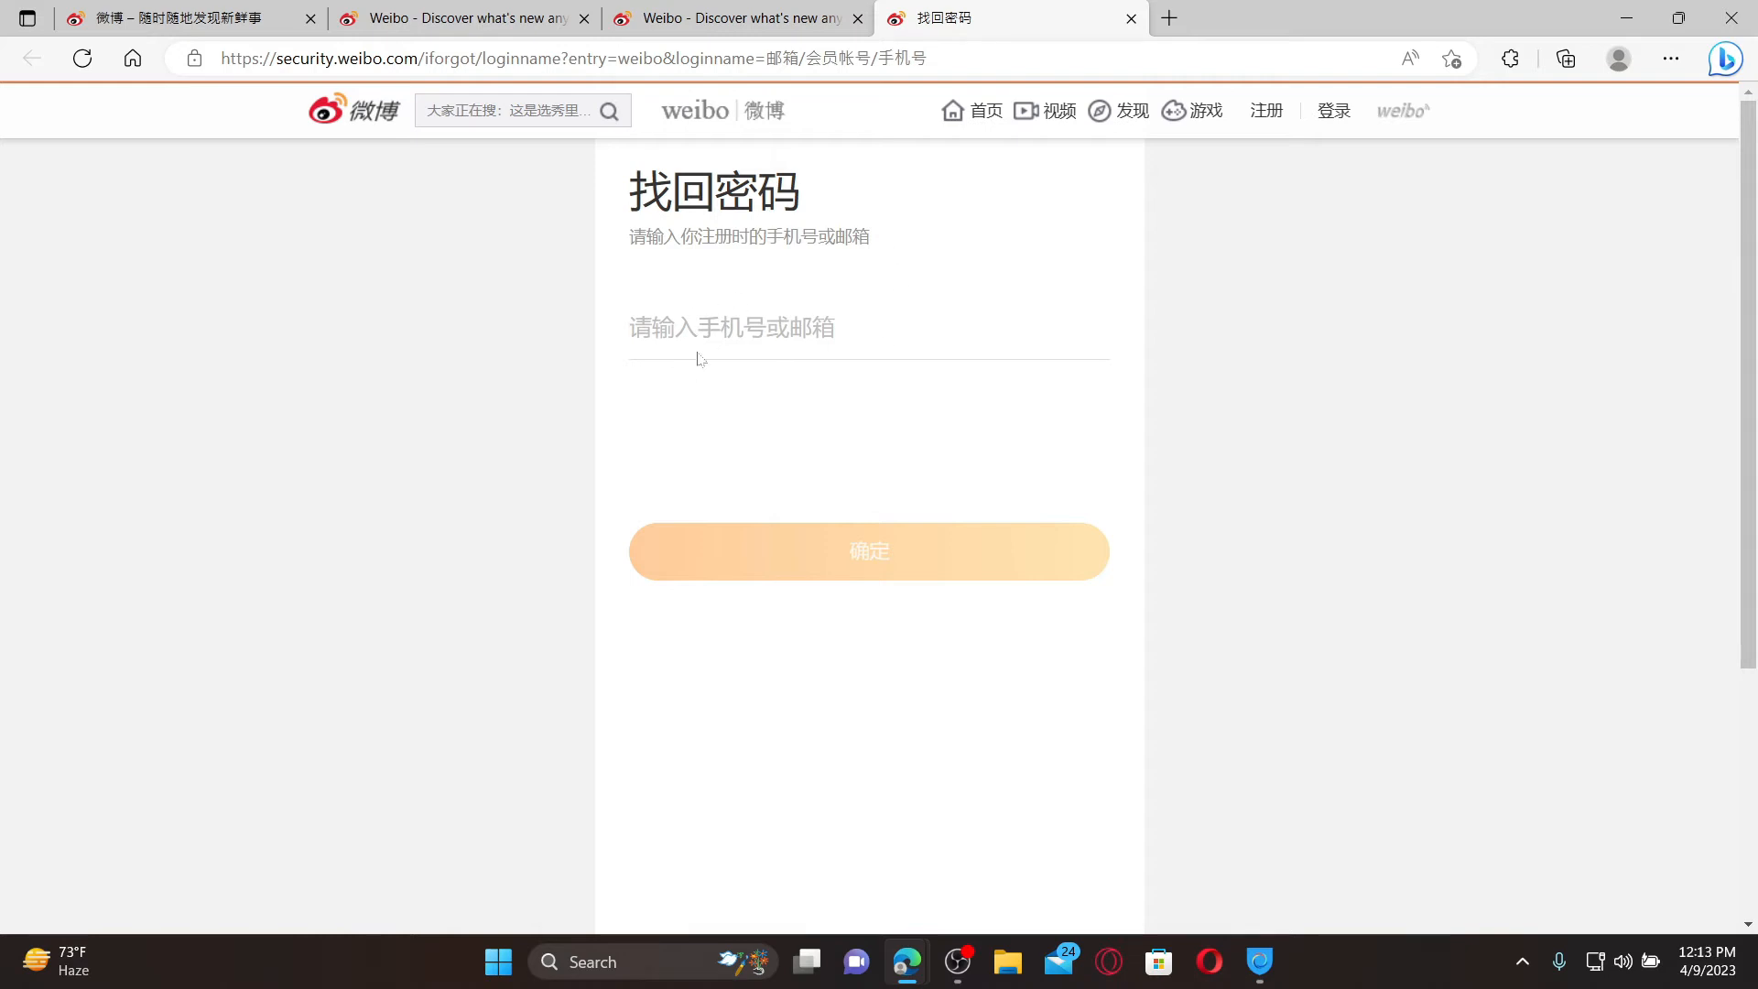
text(r)
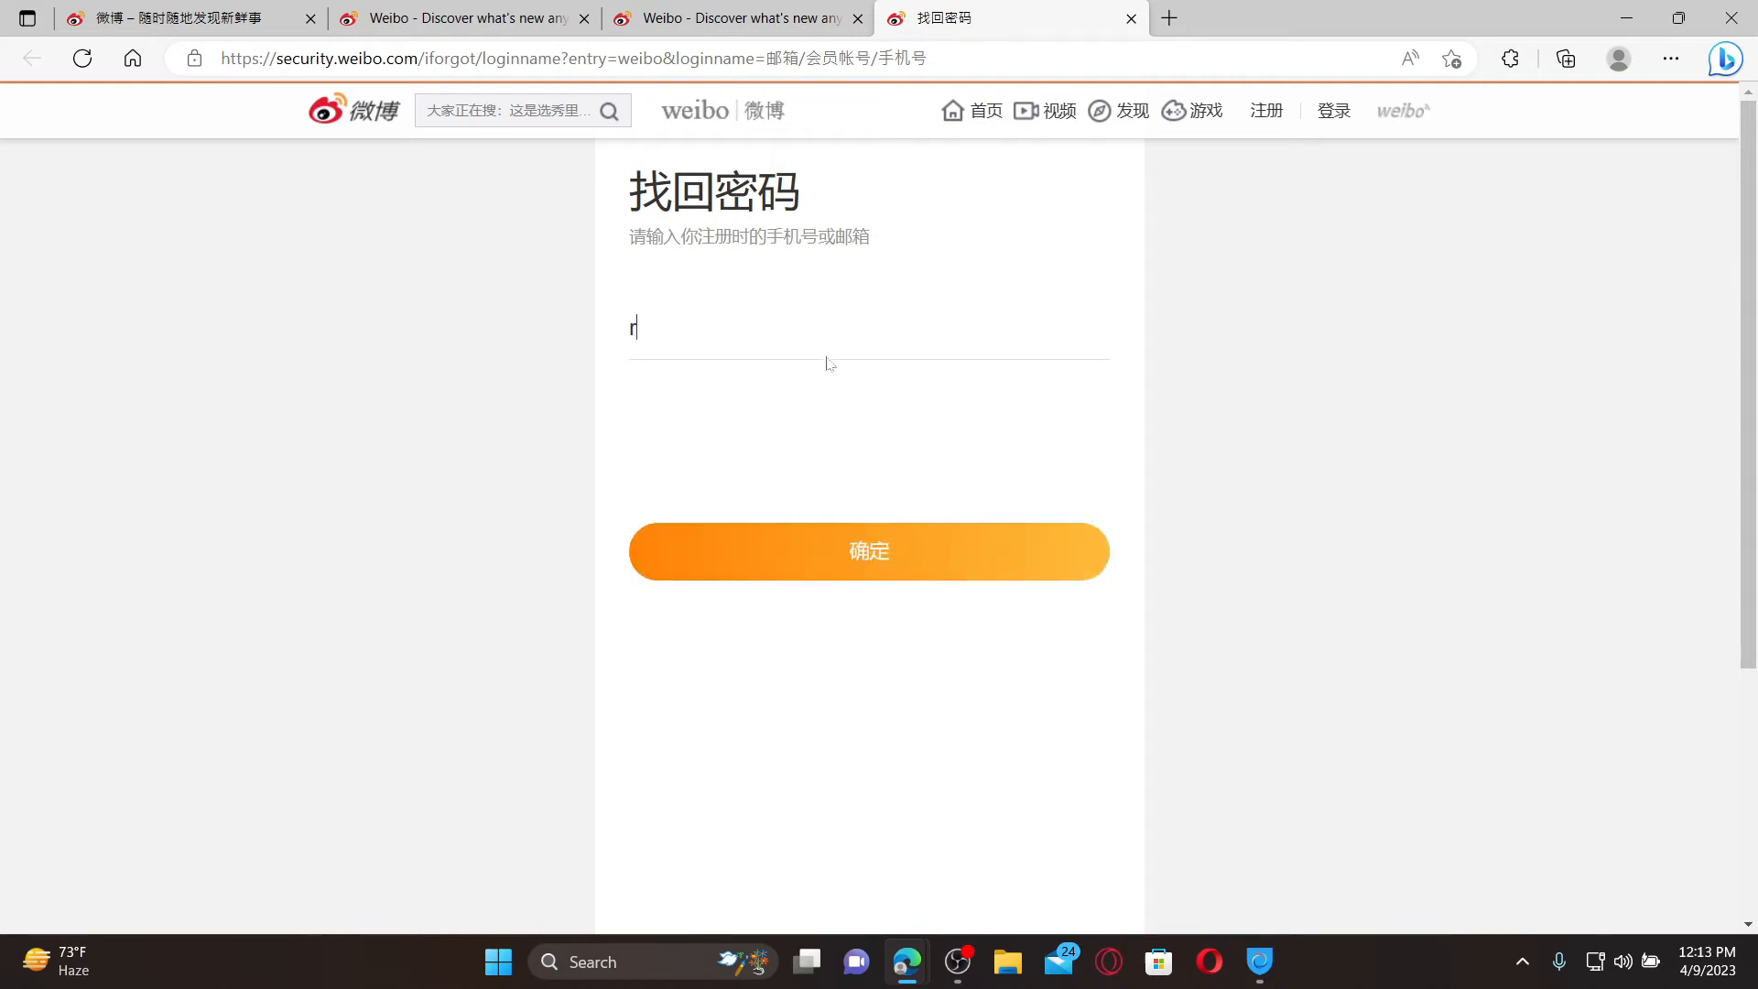
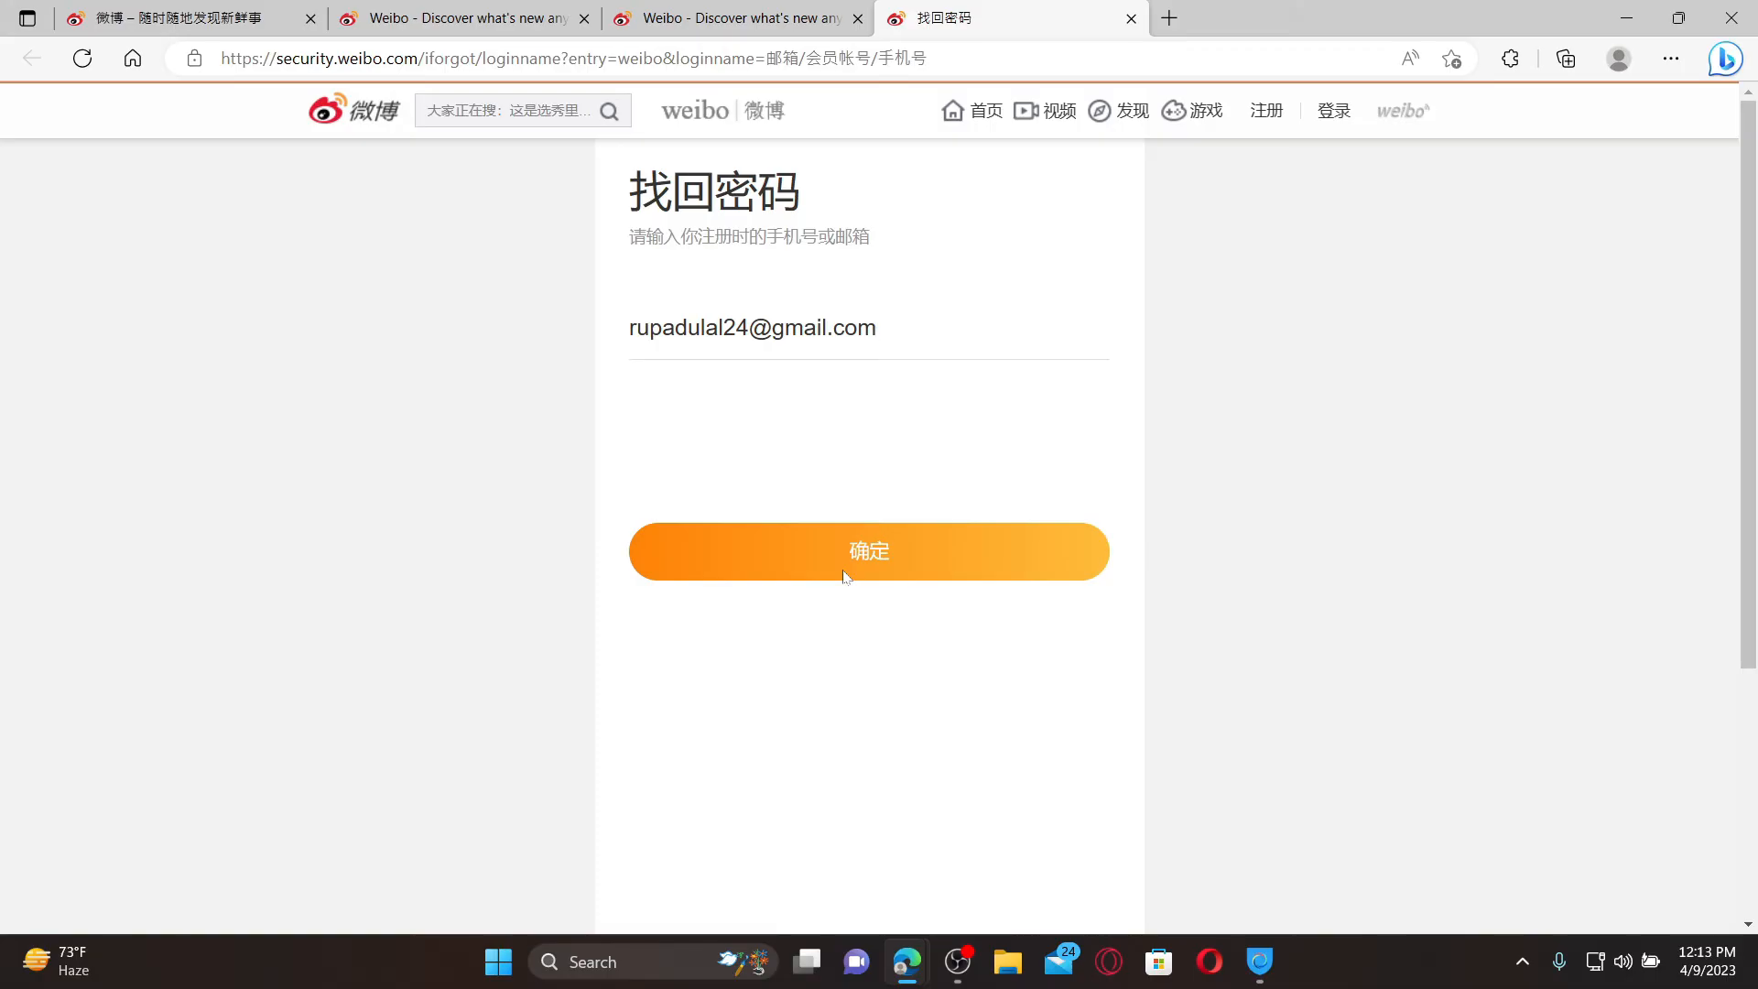
click(751, 328)
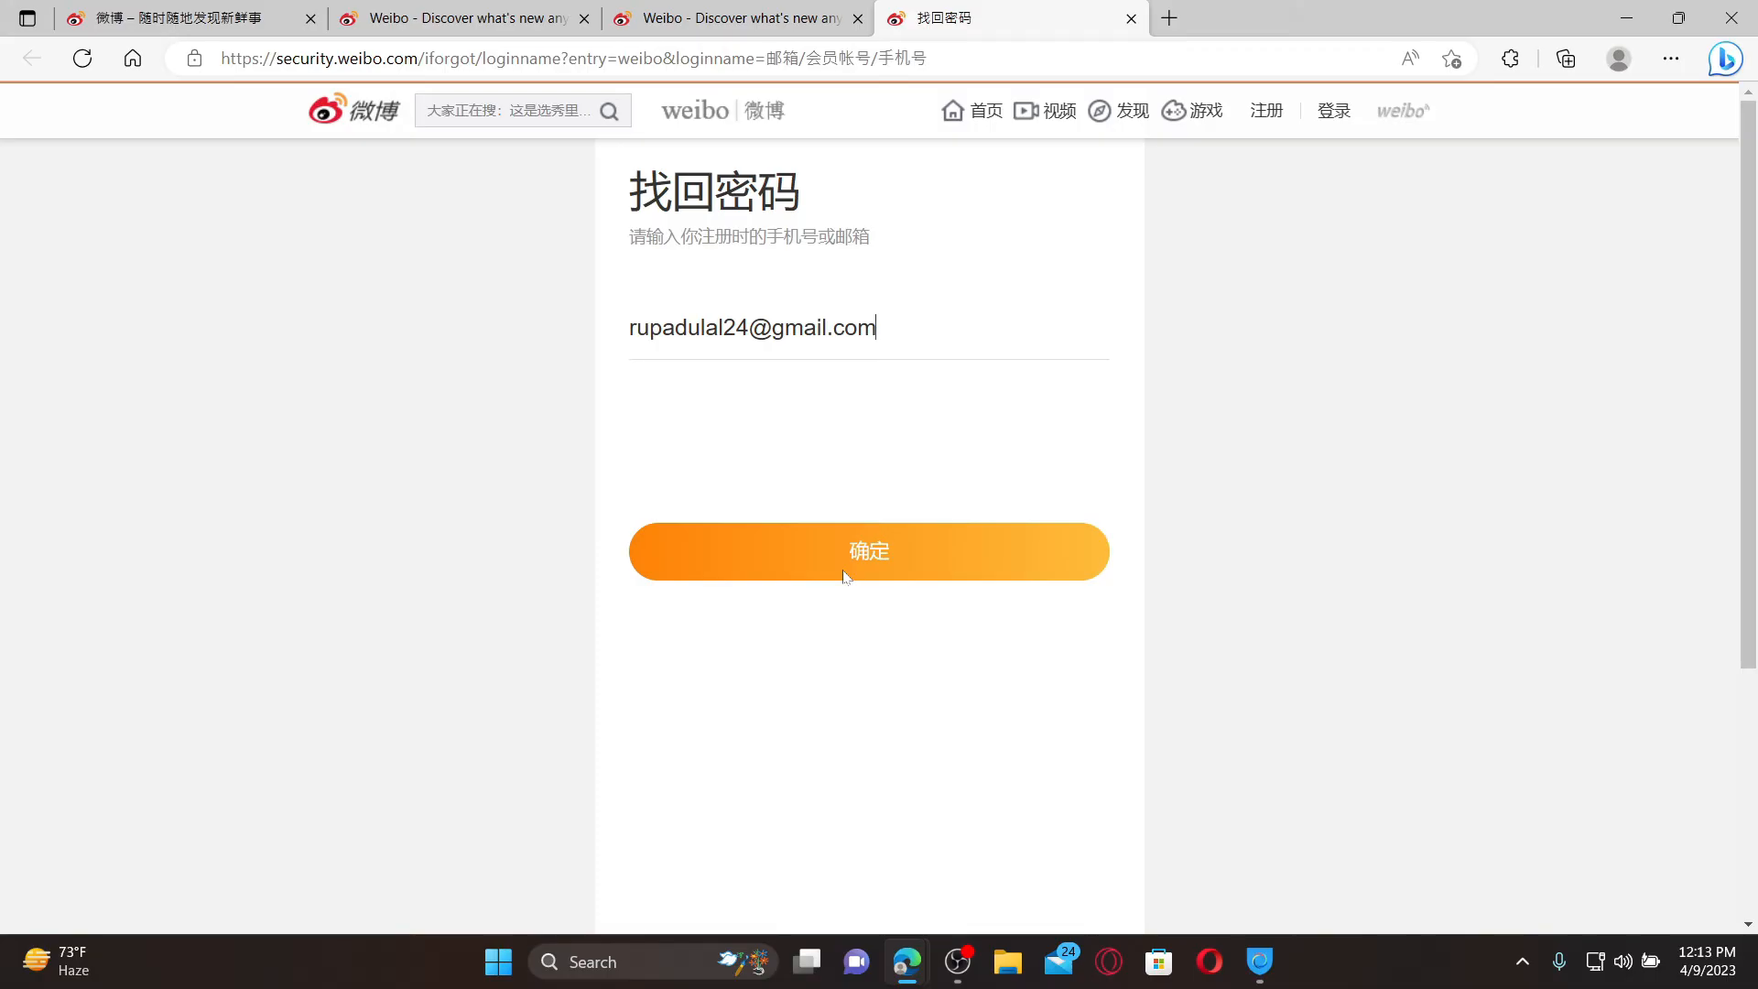
mouse_move(1414, 314)
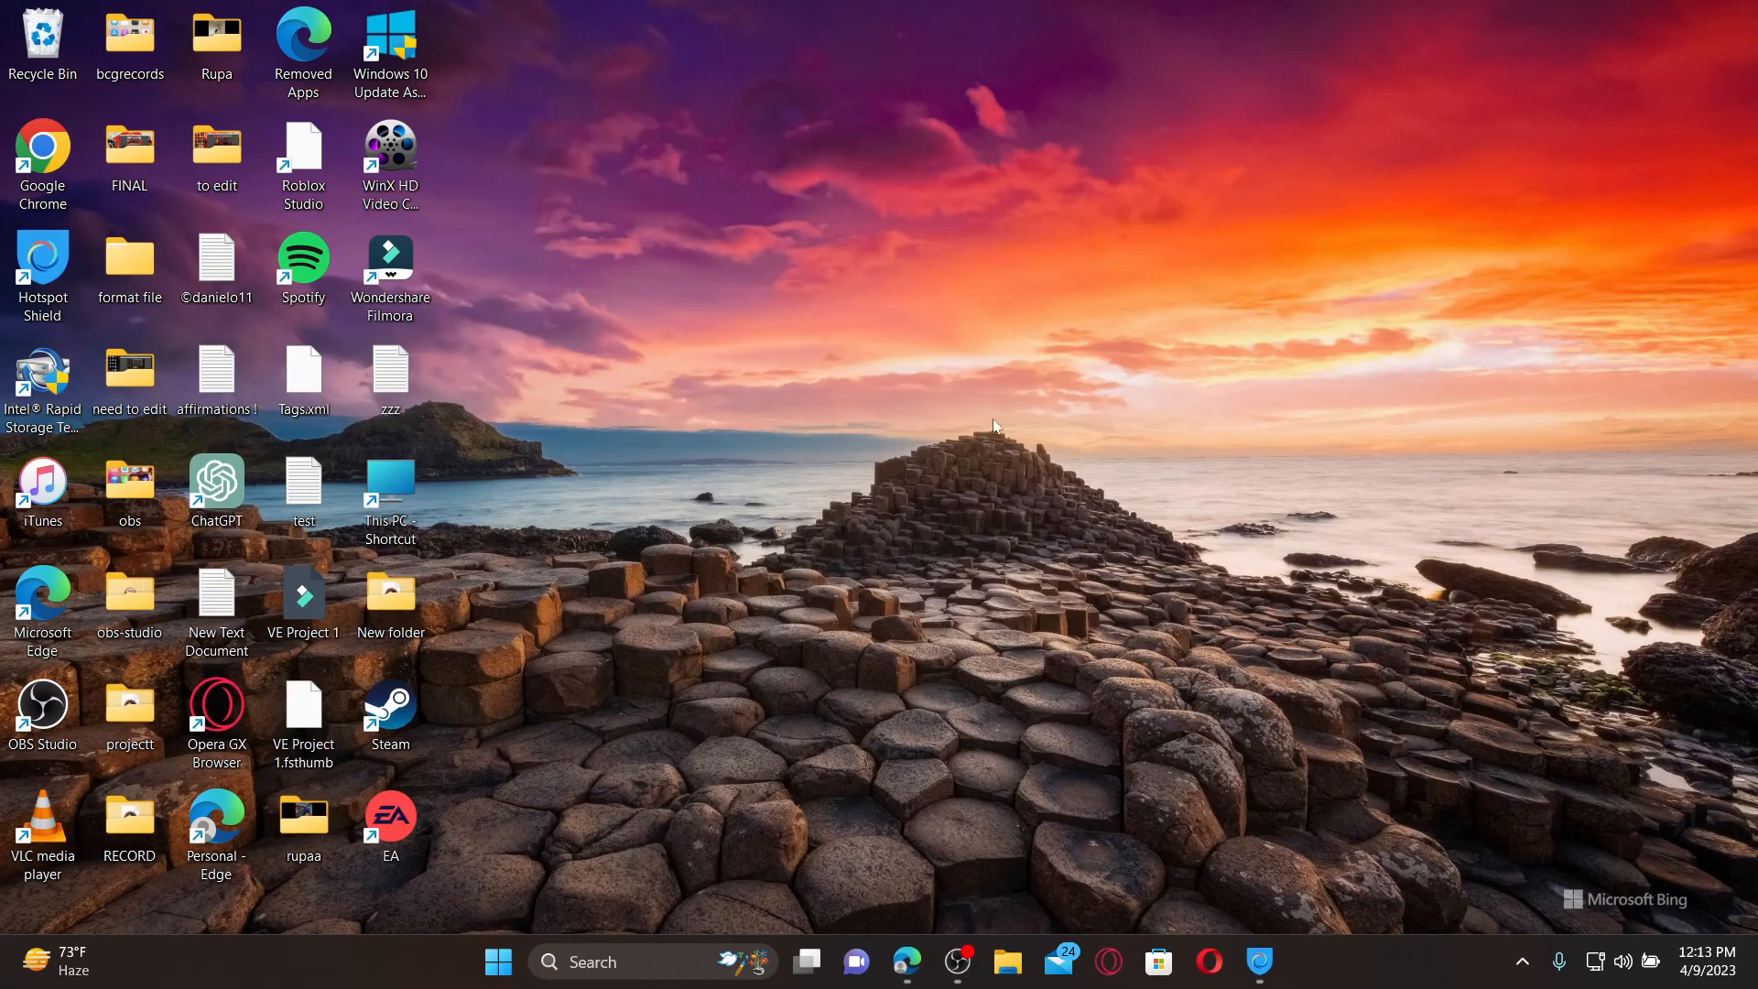
mouse_move(989, 413)
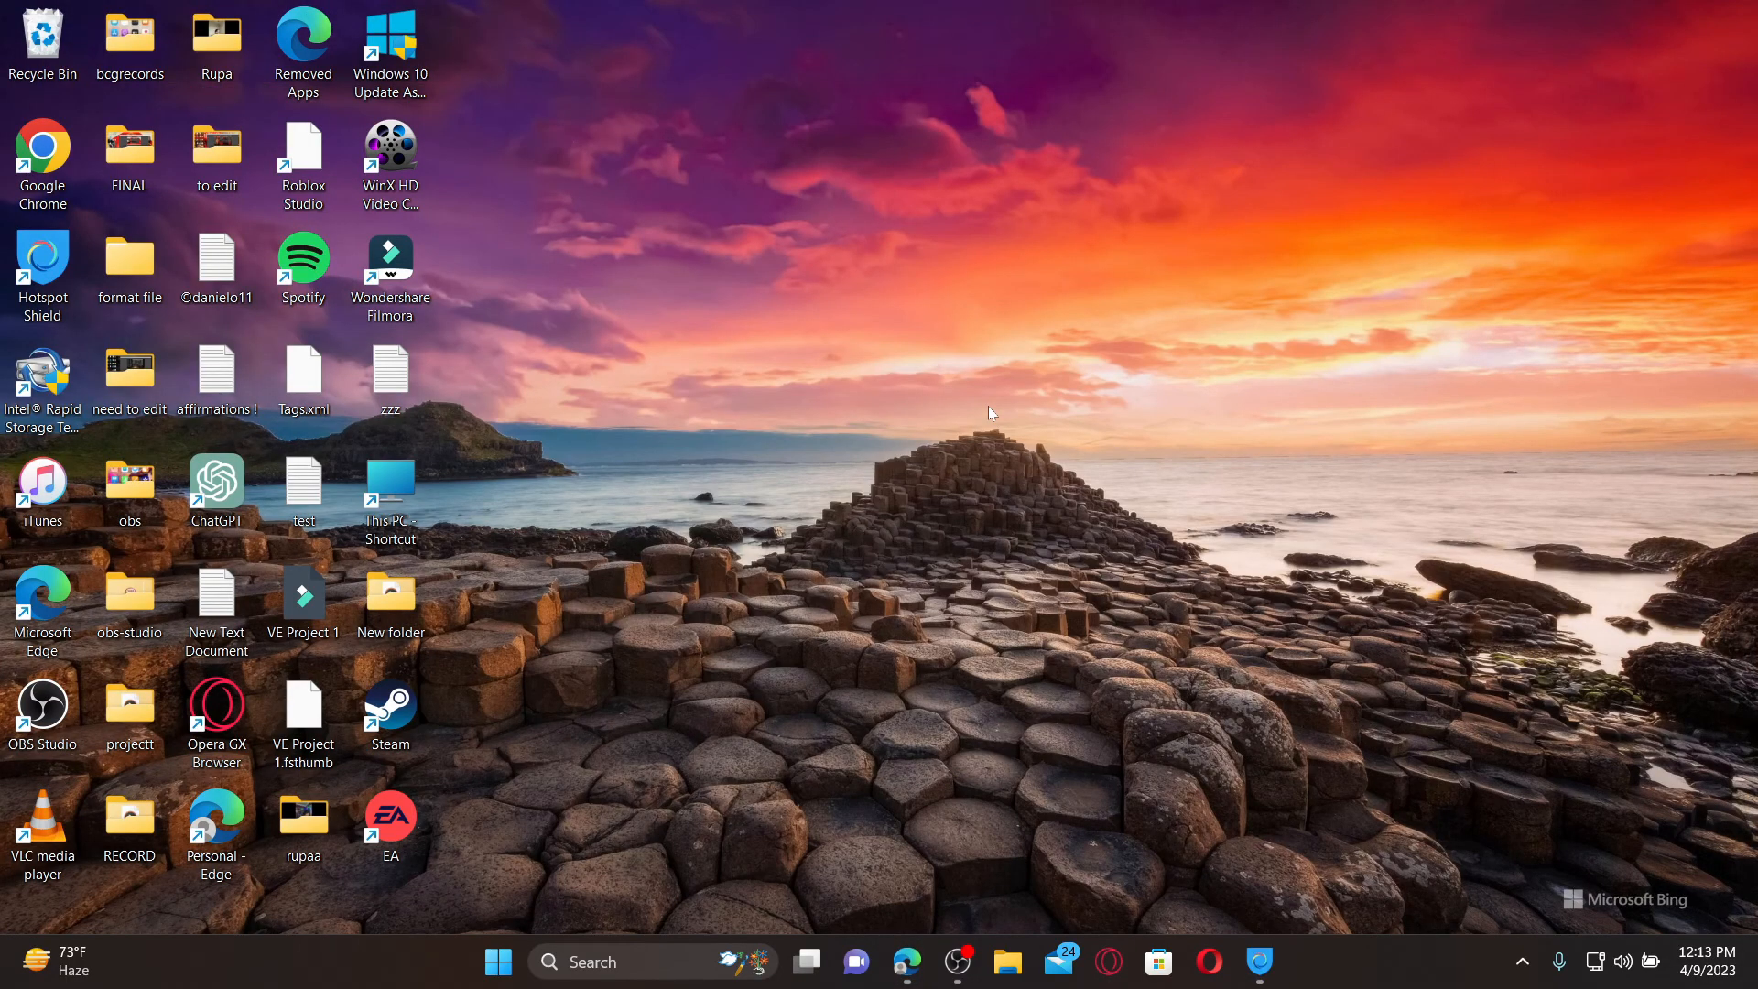